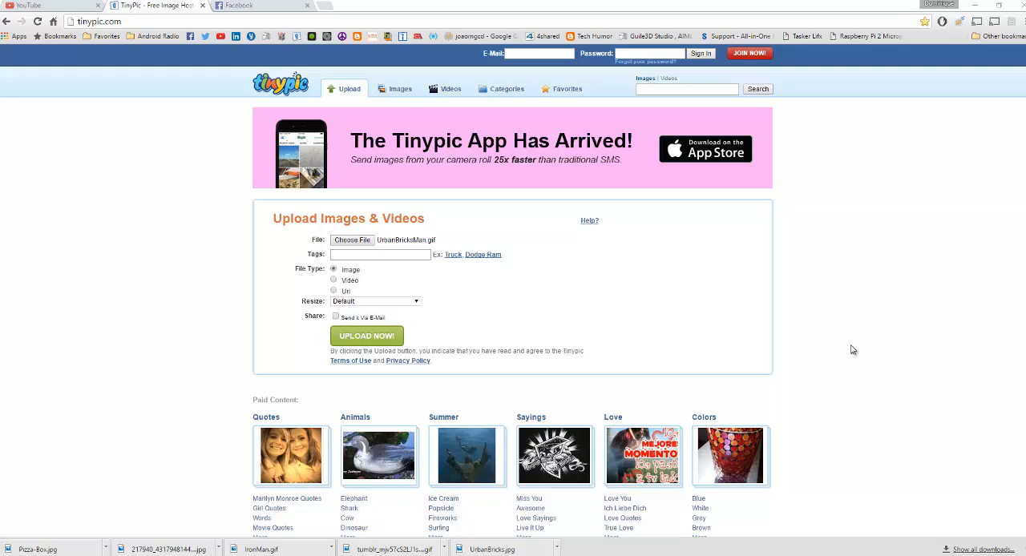
{"action": "mouse_move", "coordinate": [819, 312]}
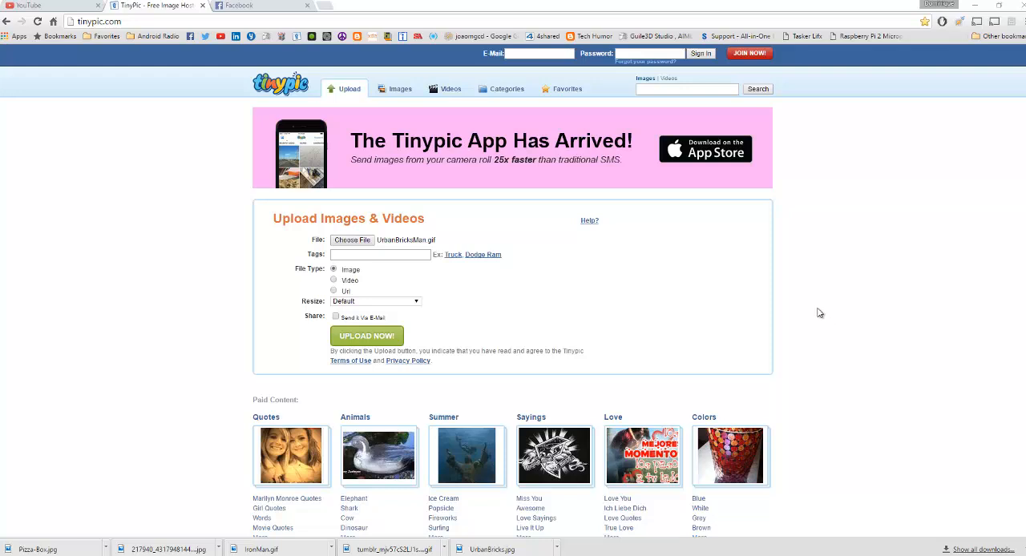
{"action": "mouse_move", "coordinate": [260, 255]}
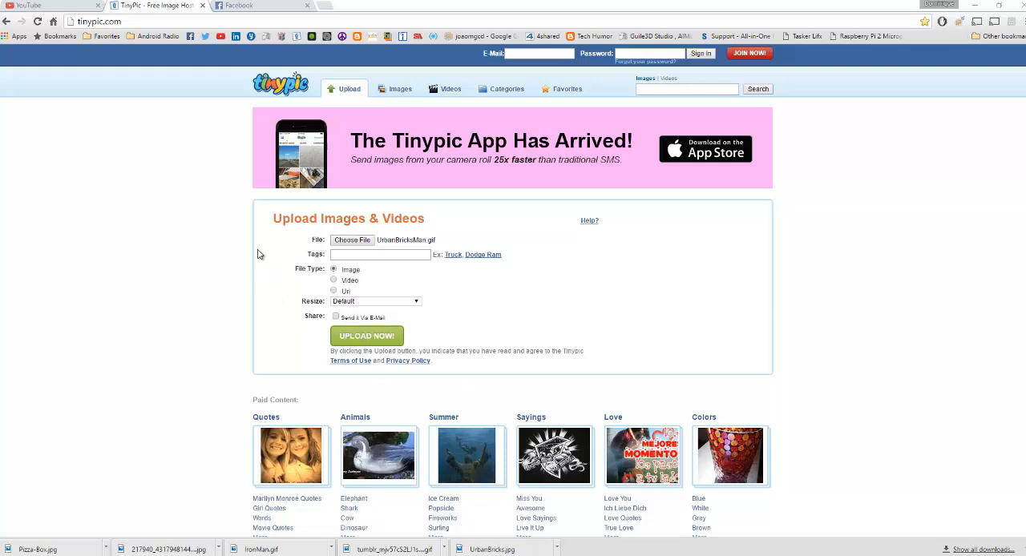
{"action": "mouse_move", "coordinate": [682, 266]}
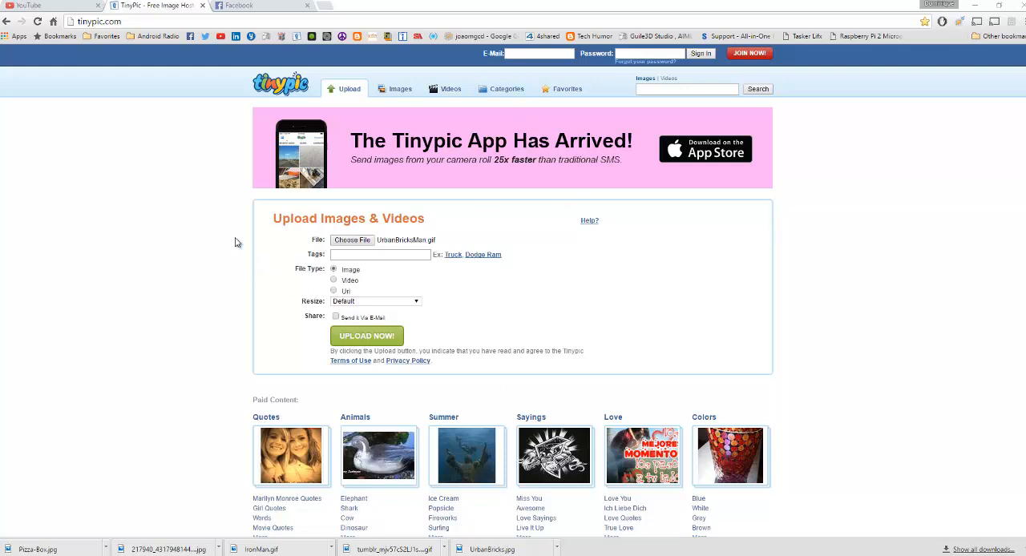
{"action": "mouse_move", "coordinate": [183, 215]}
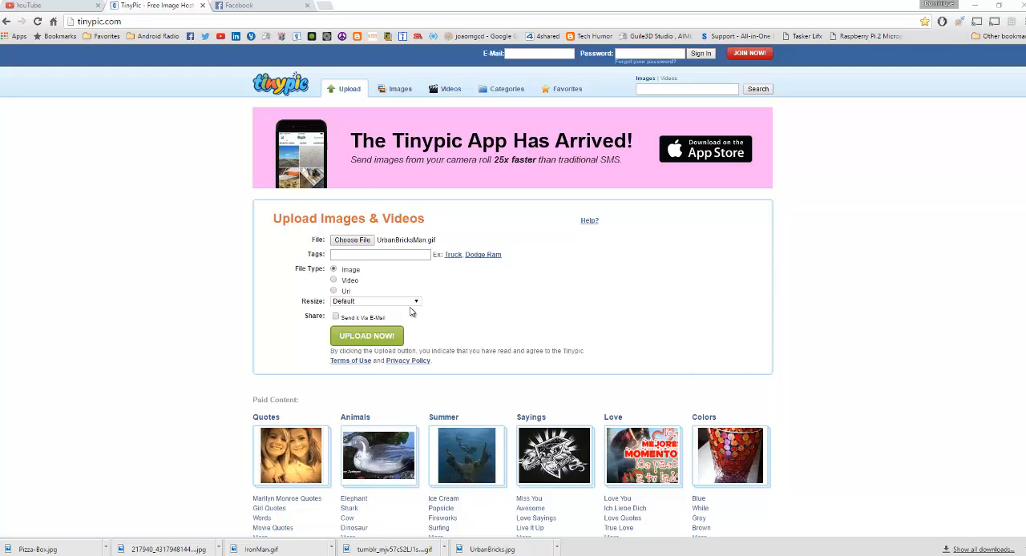
{"action": "mouse_move", "coordinate": [319, 244]}
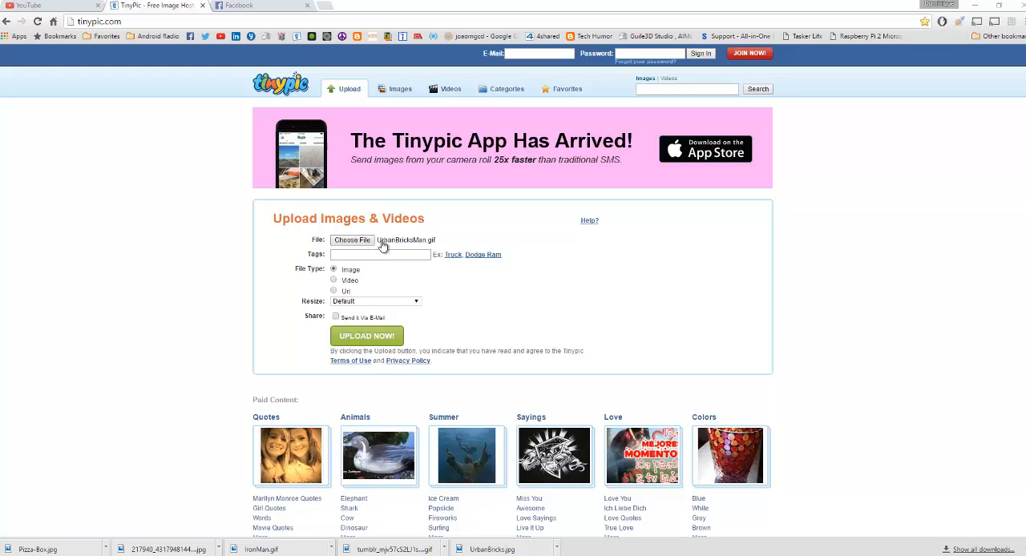
Step: Start the upload, answer the verification with 'progres' and confirm Upload Now
{"action": "left_click", "coordinate": [365, 337]}
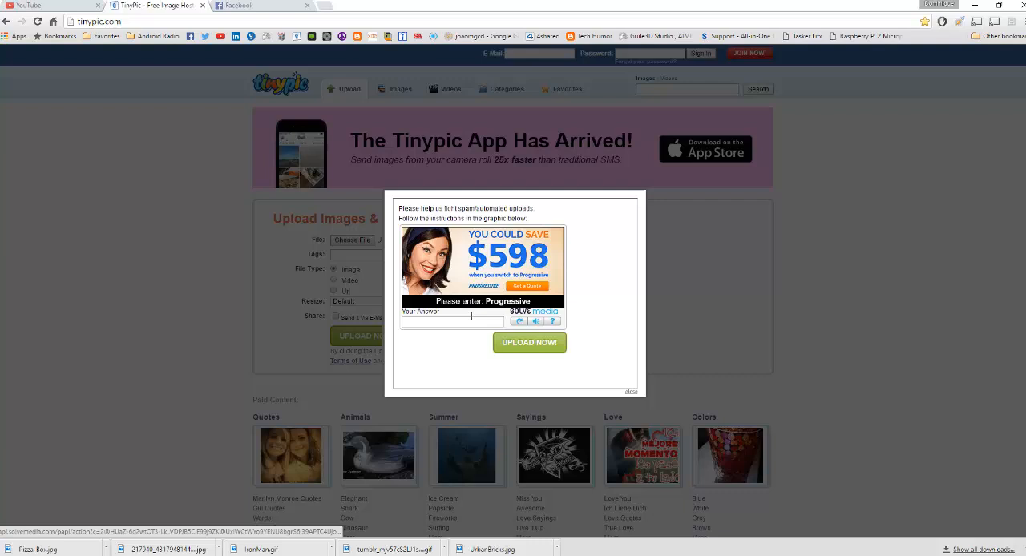
{"action": "left_click", "coordinate": [452, 321]}
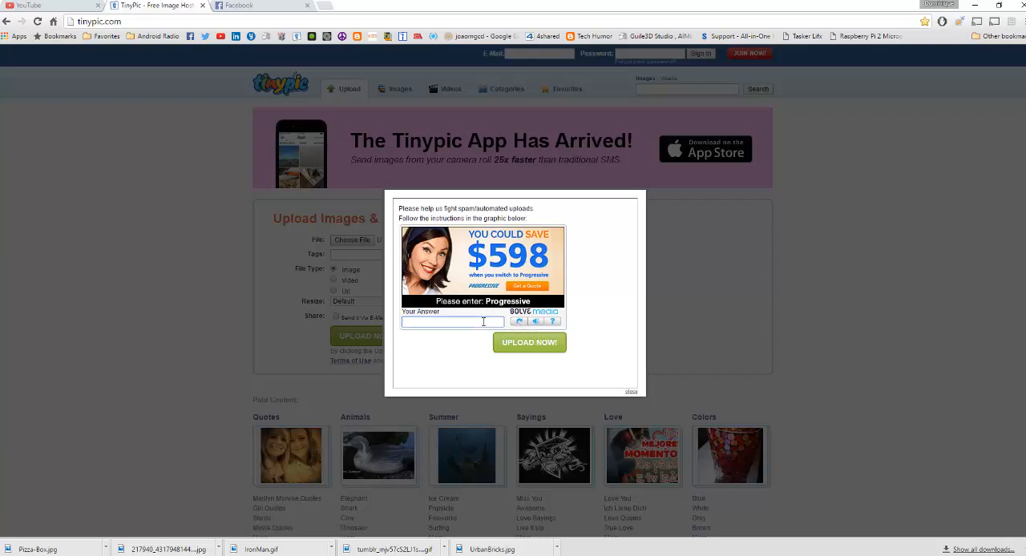
{"action": "type", "text": "progressive"}
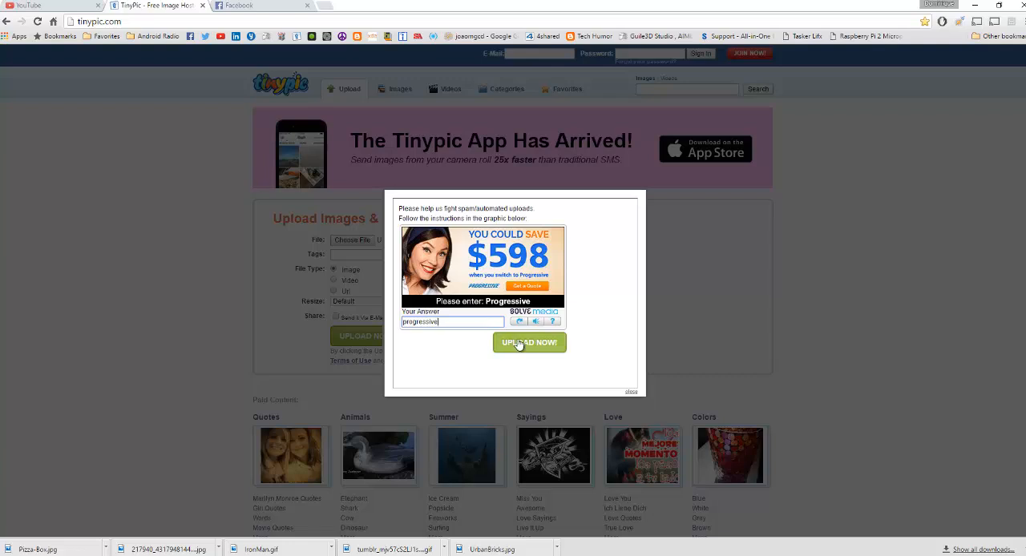
{"action": "left_click", "coordinate": [529, 344]}
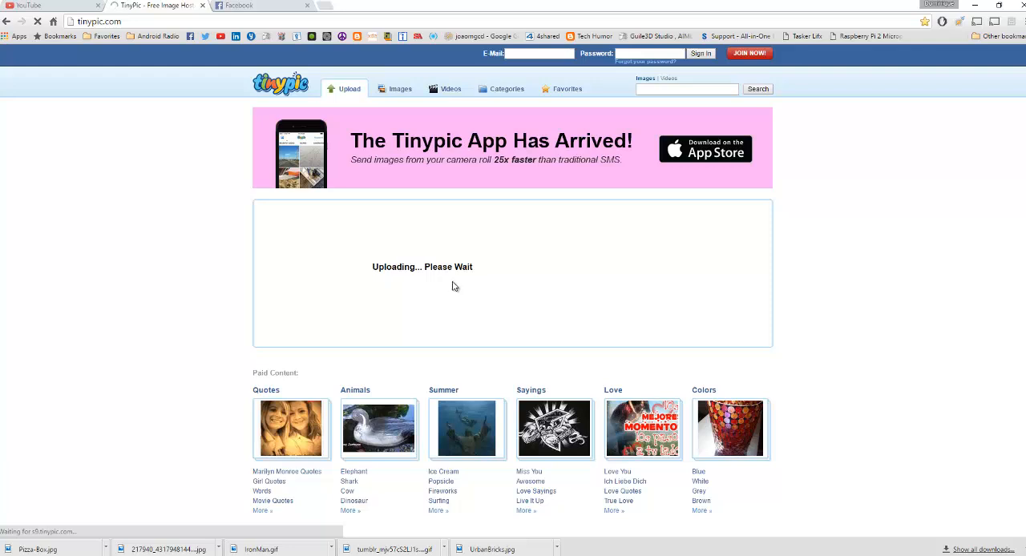
{"action": "mouse_move", "coordinate": [445, 285]}
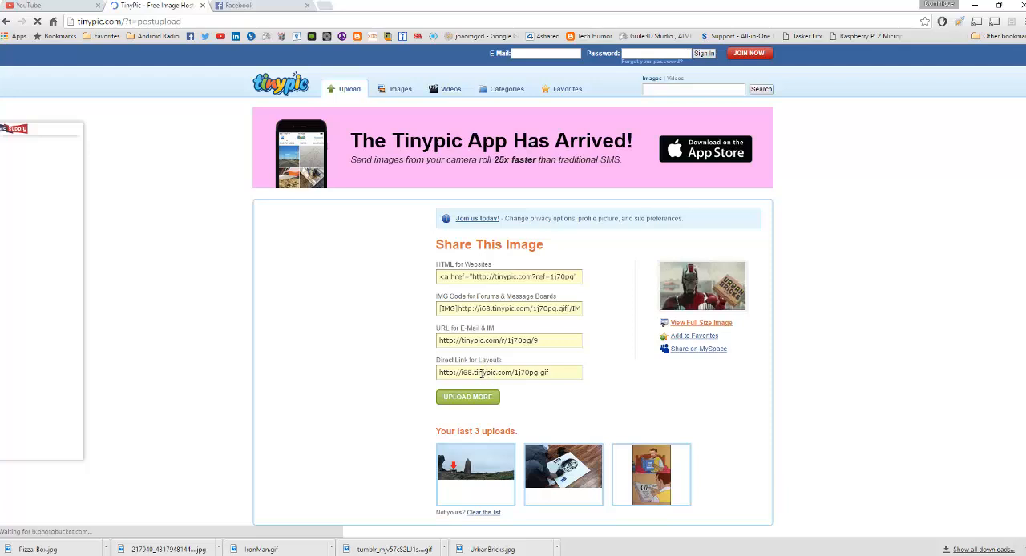
Step: Select and copy the Direct Link for layouts from the Share This Image page
{"action": "triple_click", "coordinate": [510, 372]}
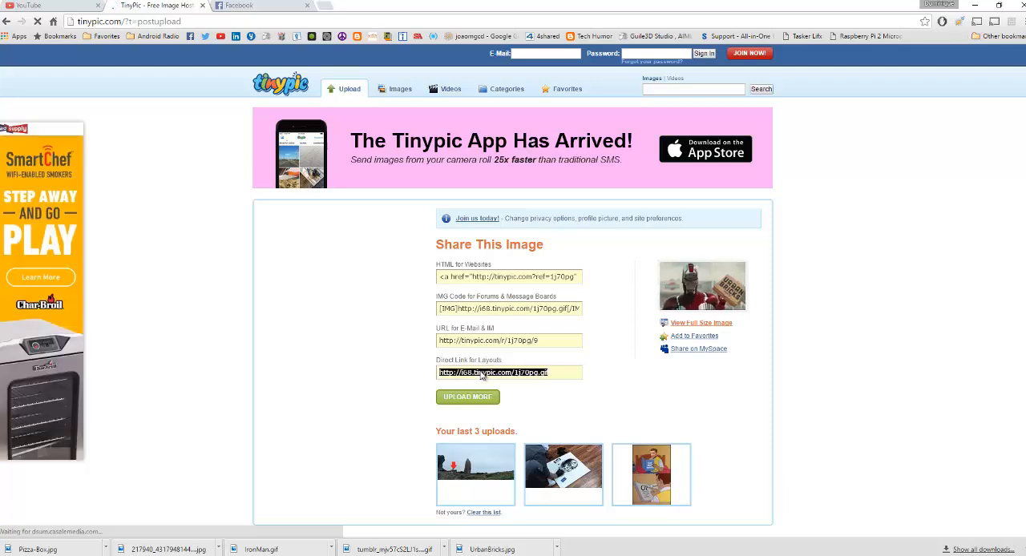
{"action": "right_click", "coordinate": [480, 372]}
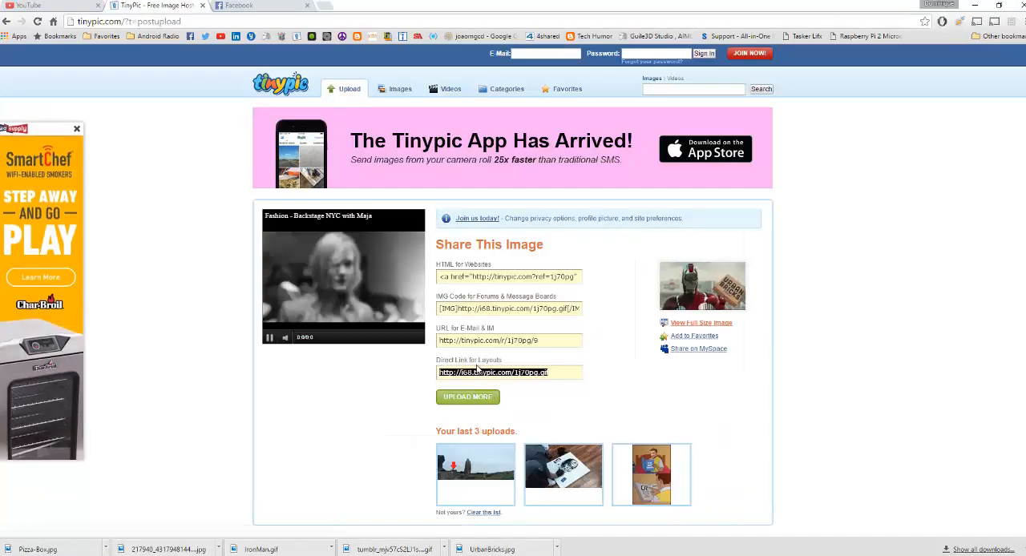
Step: Paste the link into the Facebook status box, then reload the page and discard the draft
{"action": "left_click", "coordinate": [241, 6]}
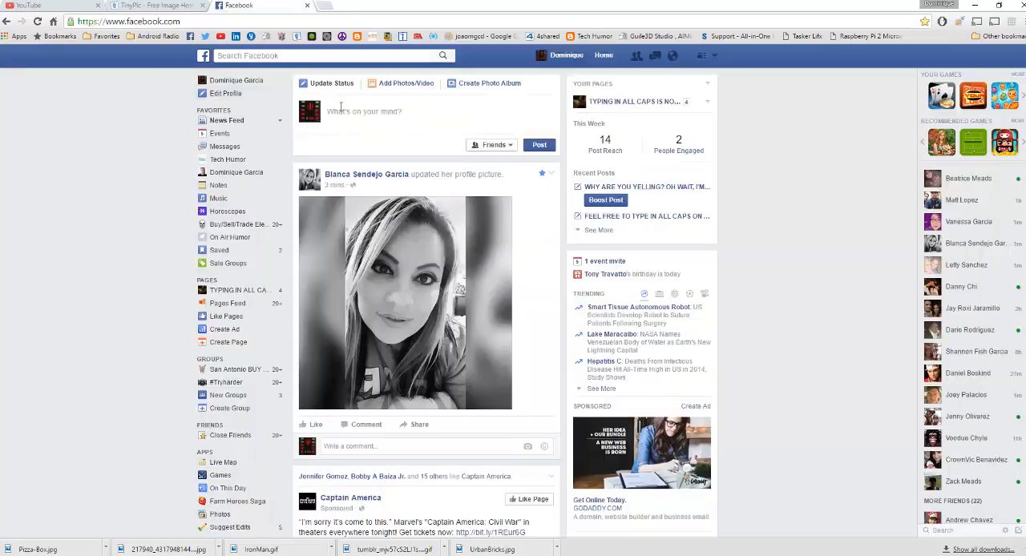
{"action": "right_click", "coordinate": [366, 110]}
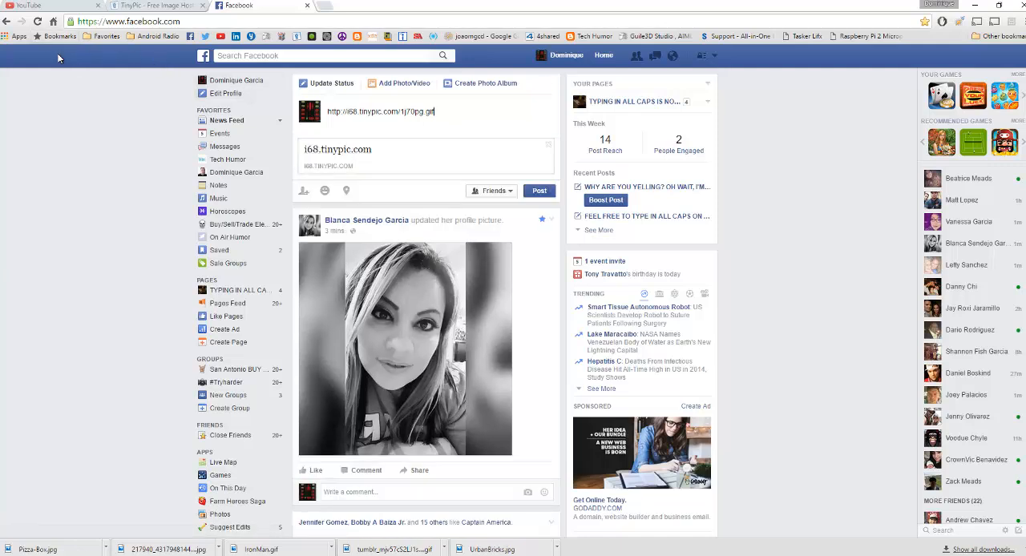
{"action": "left_click", "coordinate": [39, 21]}
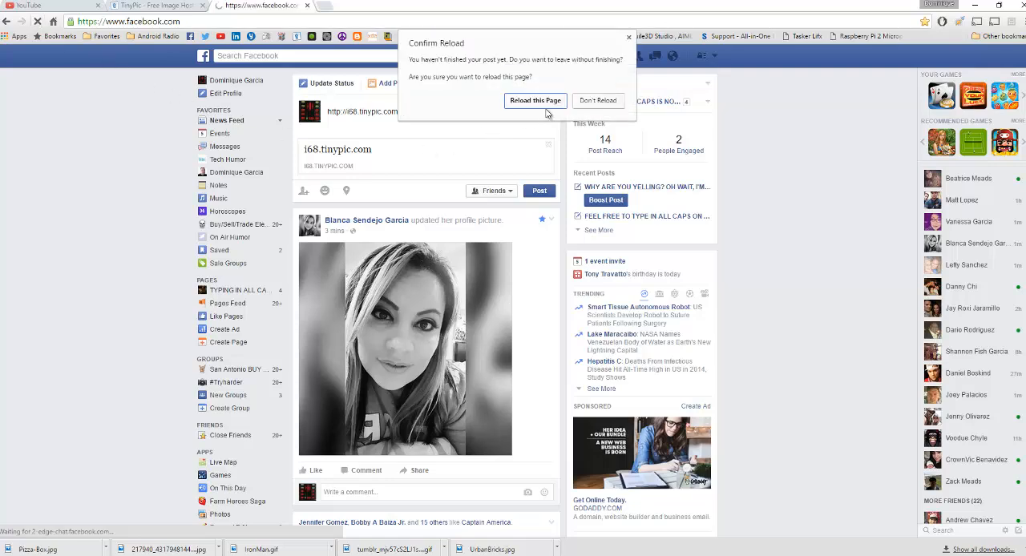
{"action": "left_click", "coordinate": [535, 99]}
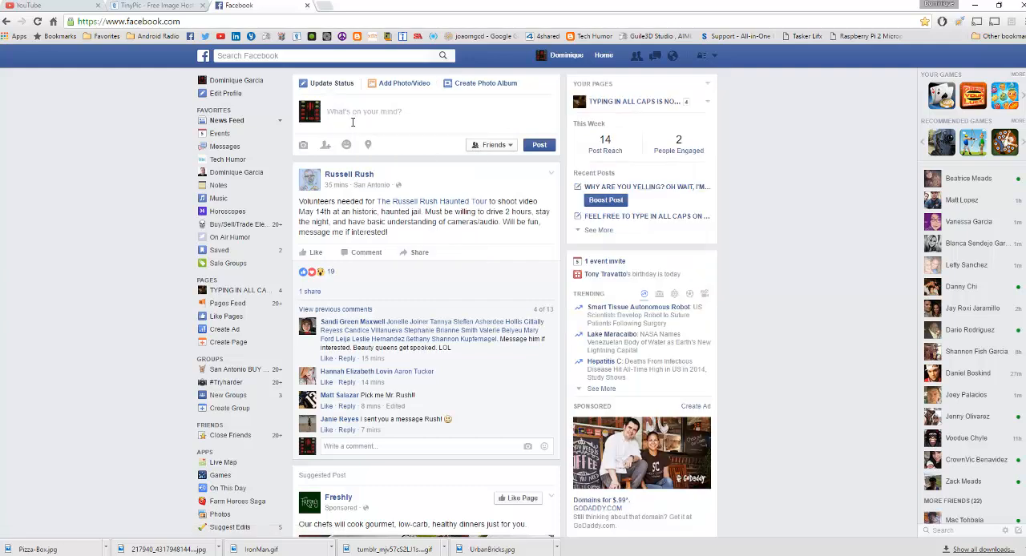
{"action": "type", "text": "http://i68.tinypic.com/1j70pg.gif"}
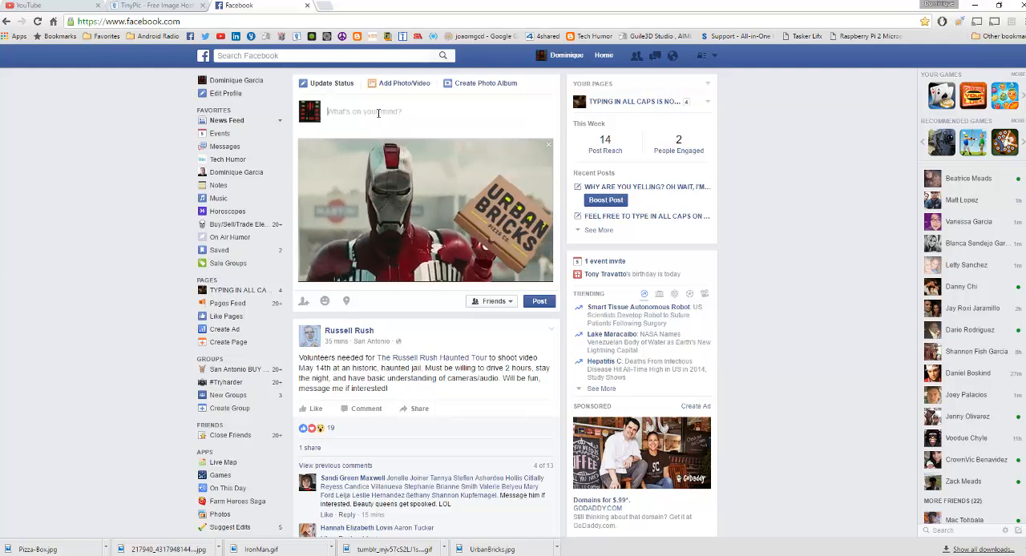
{"action": "type", "text": "Whatever"}
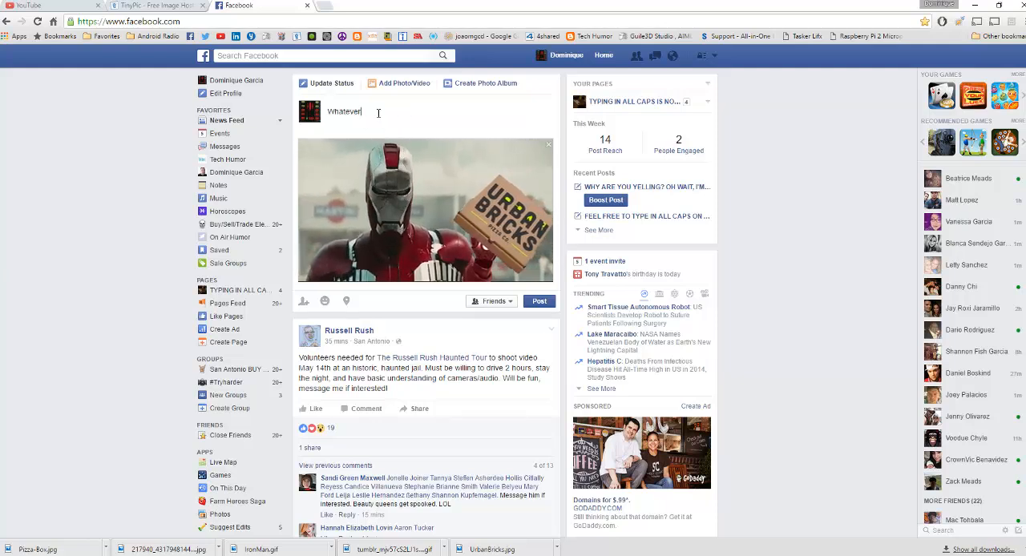